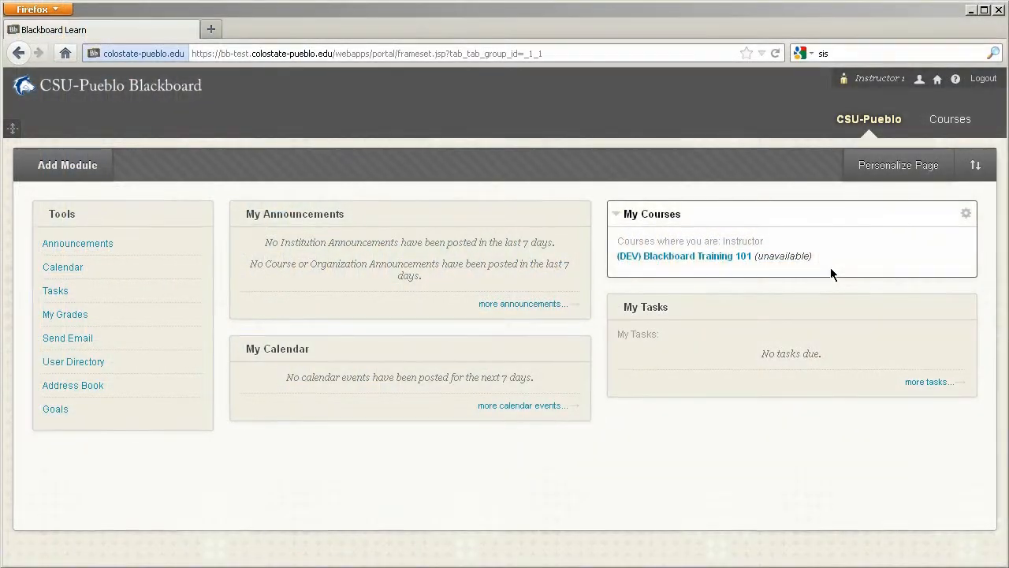
mouse_move(713, 275)
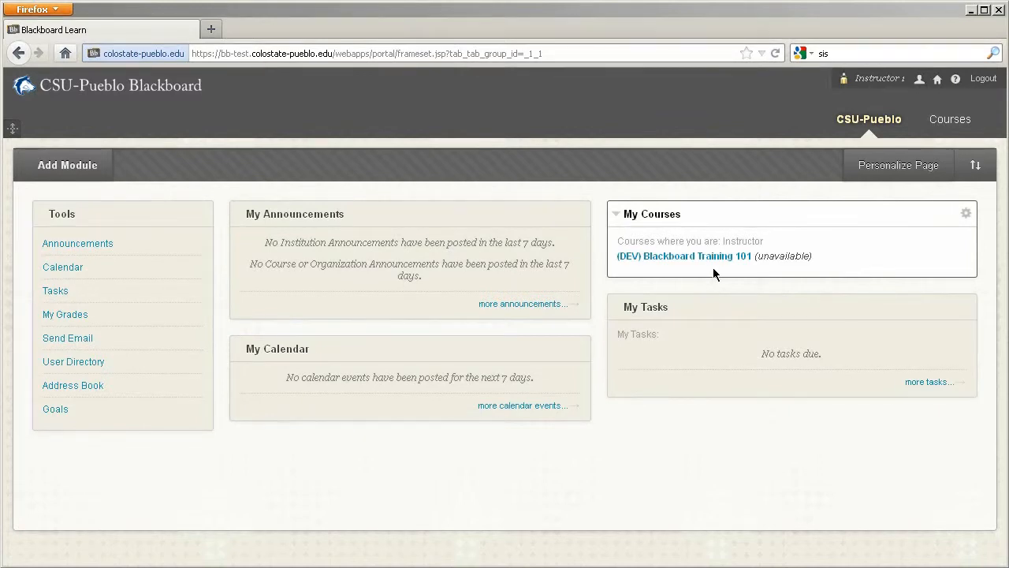
Step: Enter the (DEV) Blackboard Training 101 course and expand Users and Groups in its Control Panel
click(685, 255)
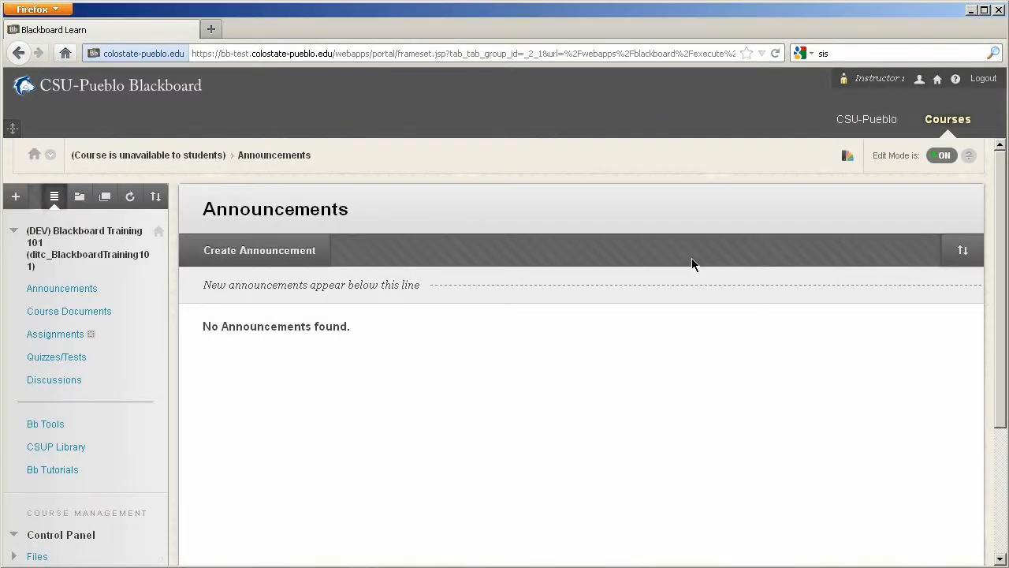
scroll(down, 3)
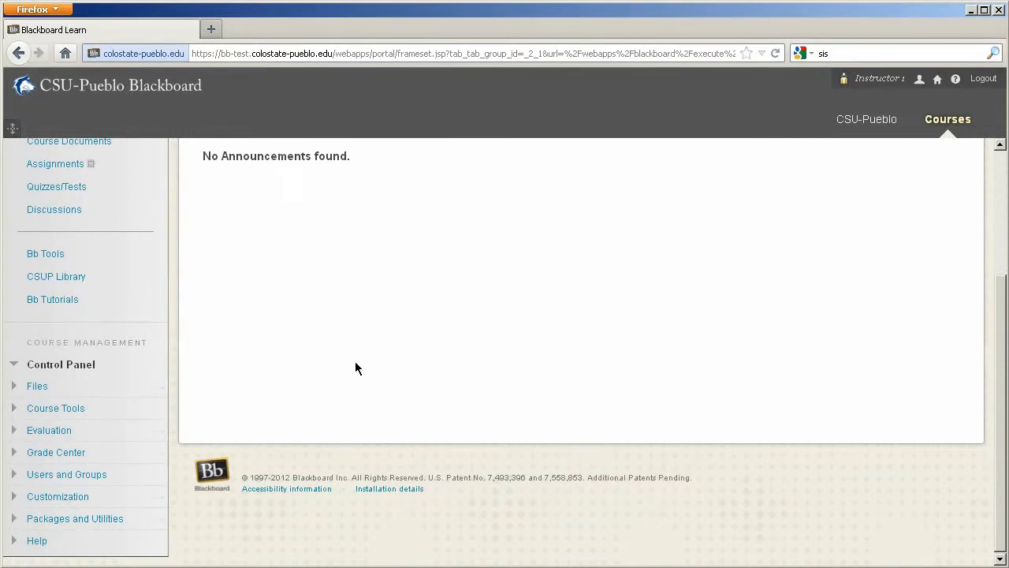
click(66, 473)
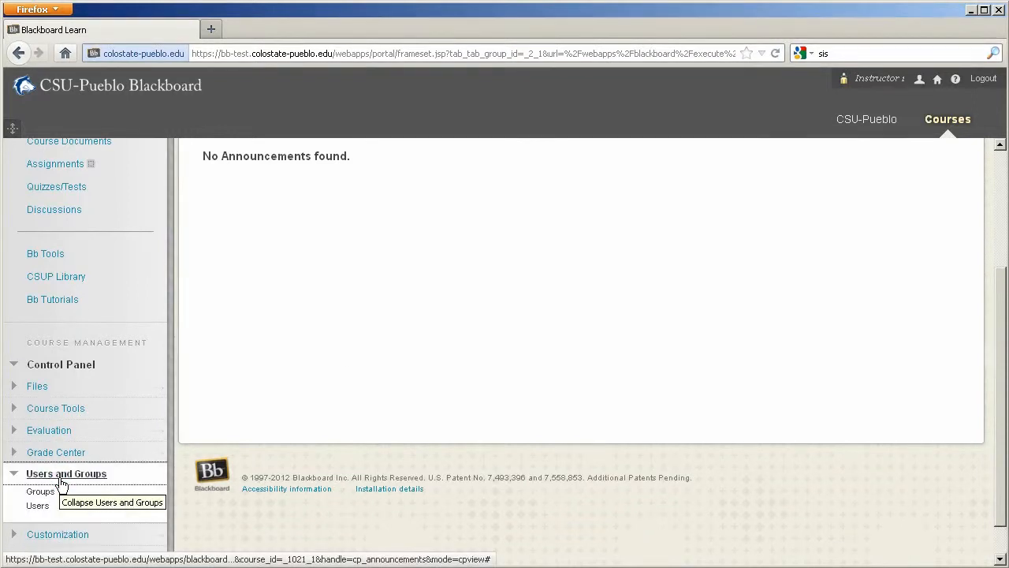
Step: Show the course's Users page listing all seven enrolled members
click(38, 504)
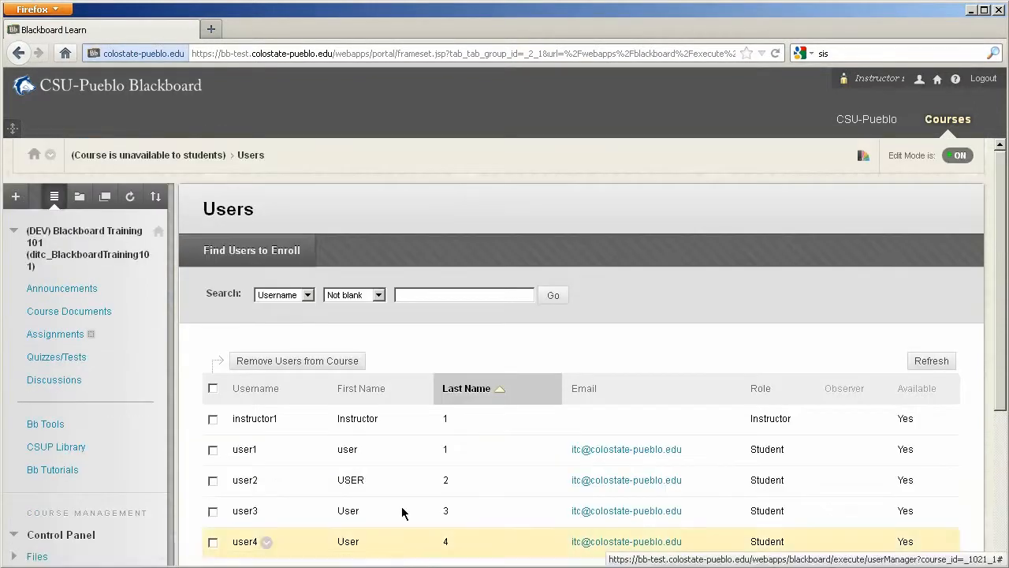
scroll(down, 3)
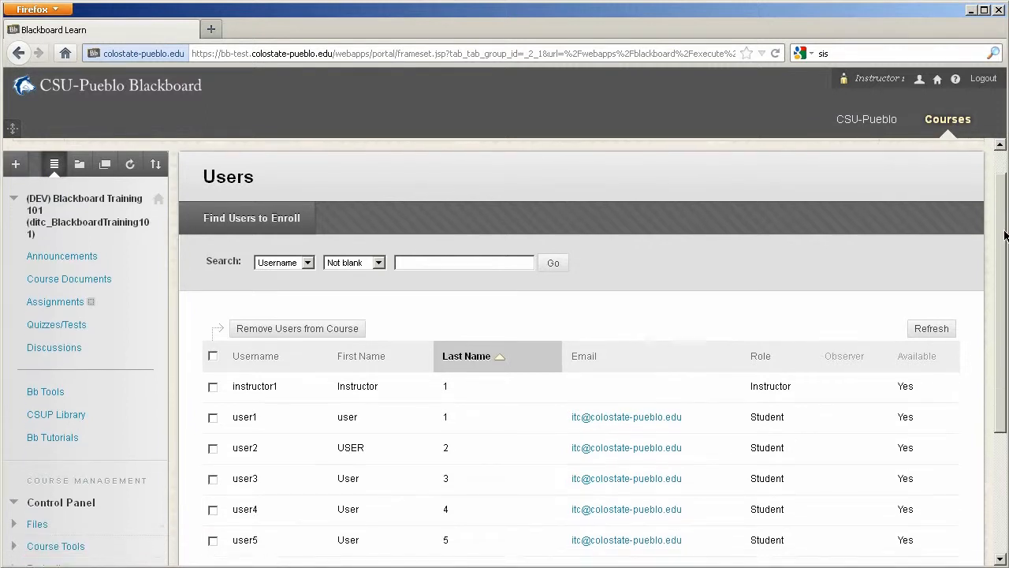
scroll(down, 3)
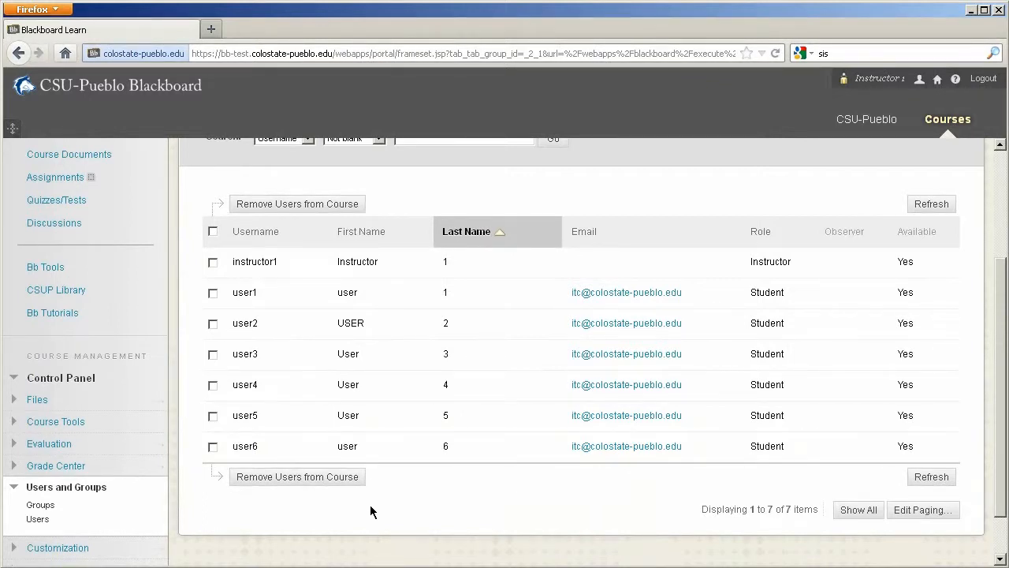
mouse_move(256, 262)
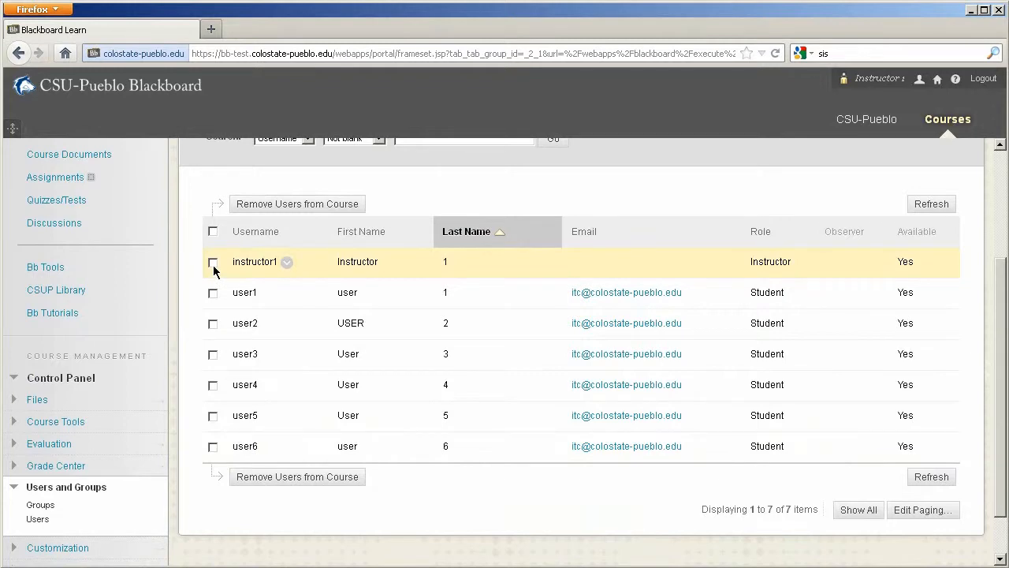
click(213, 262)
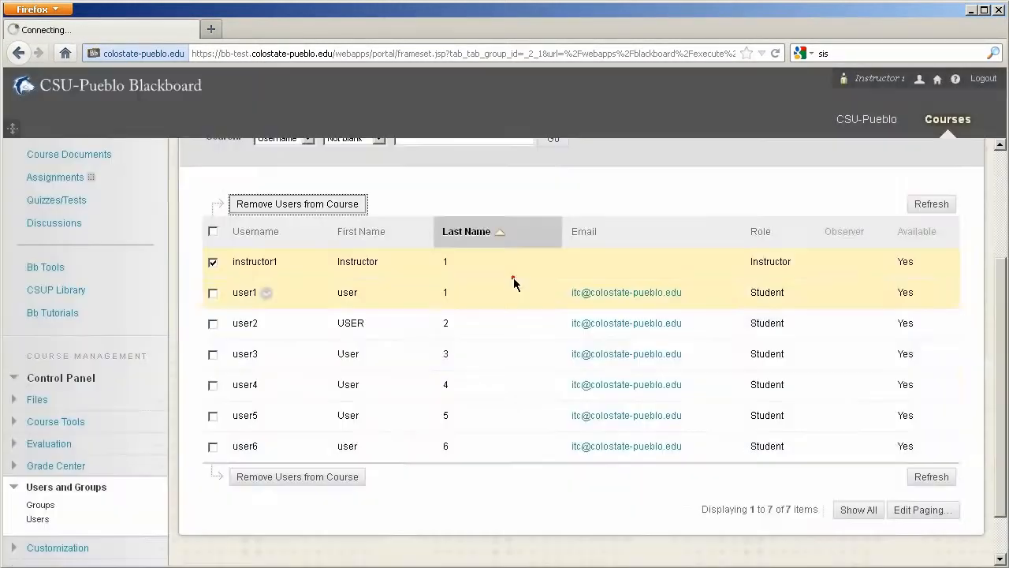
click(296, 203)
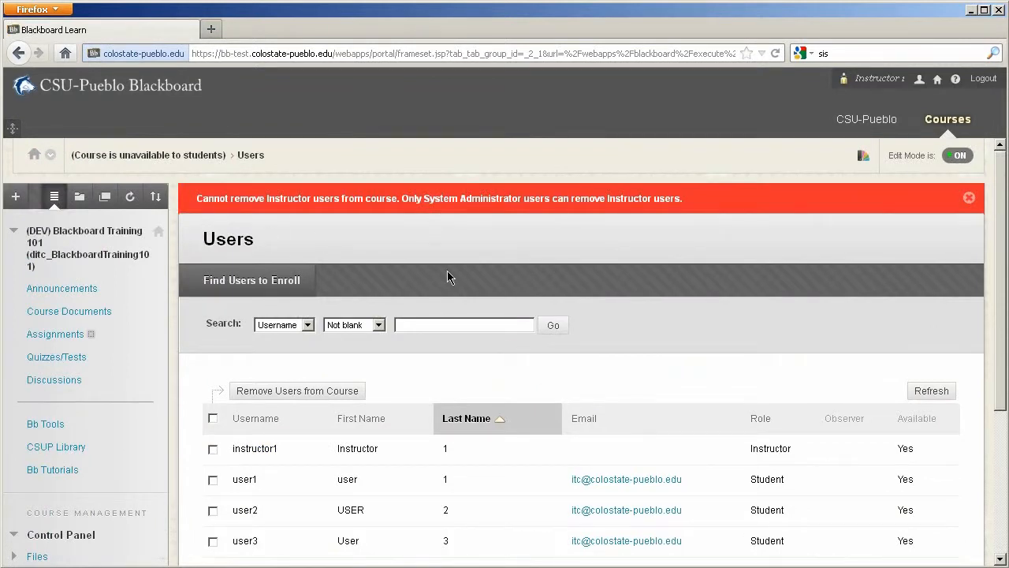
mouse_move(621, 246)
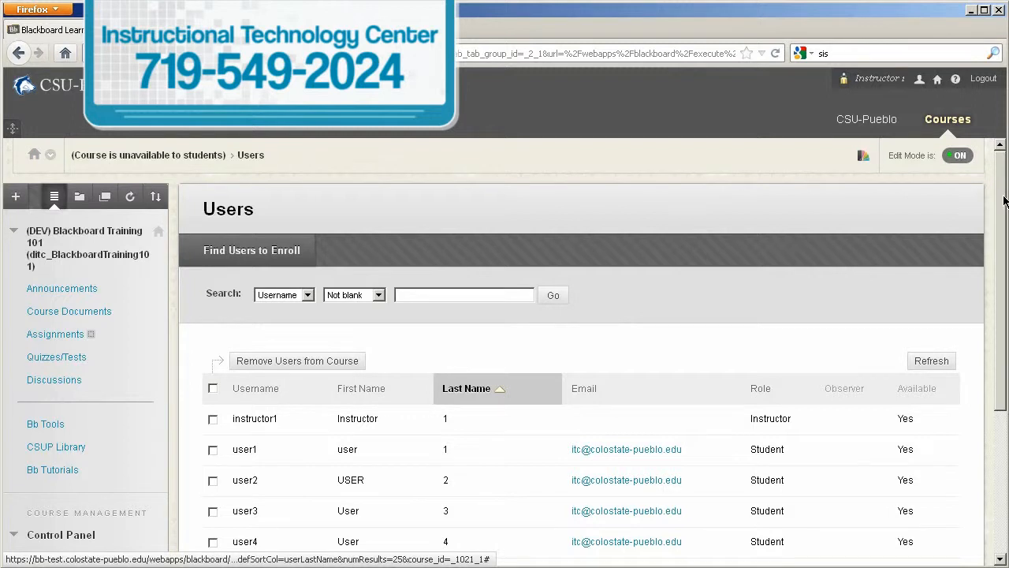
Step: Select student user6 in the Users list for removal
scroll(down, 3)
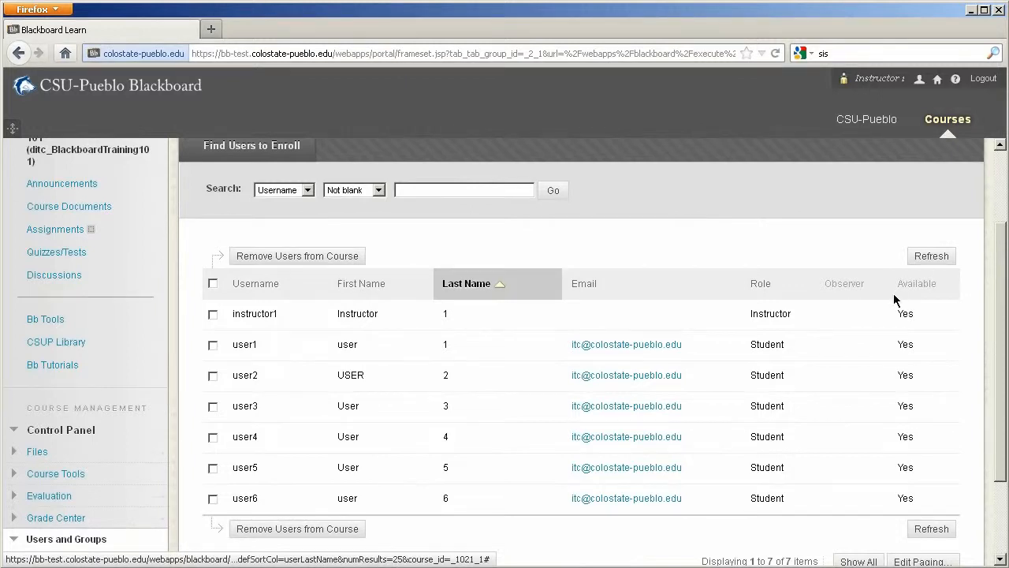
mouse_move(970, 380)
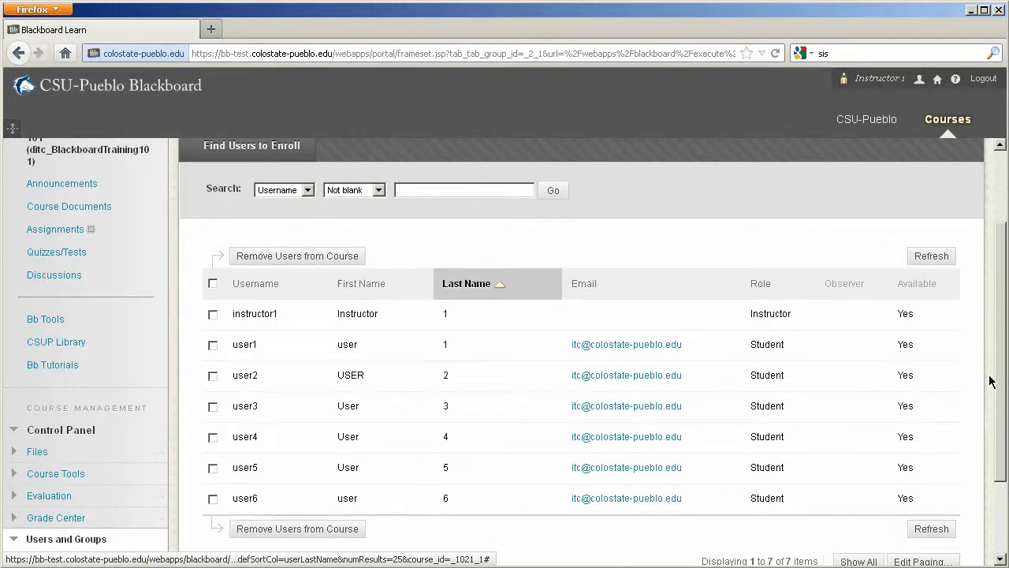
click(213, 499)
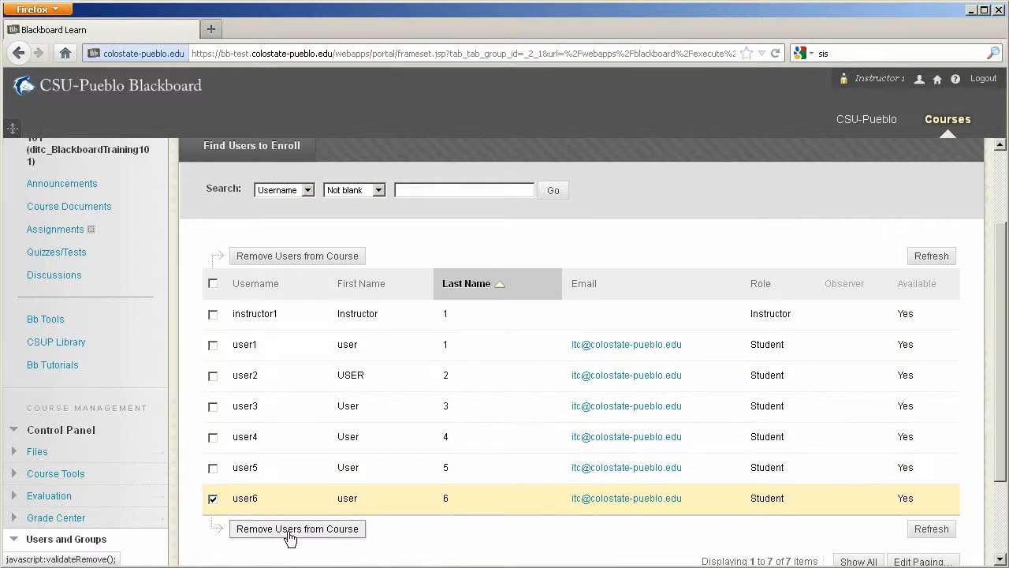
Step: Remove user6 from the course and confirm, showing 'Success: Enrollment deleted.'
click(296, 528)
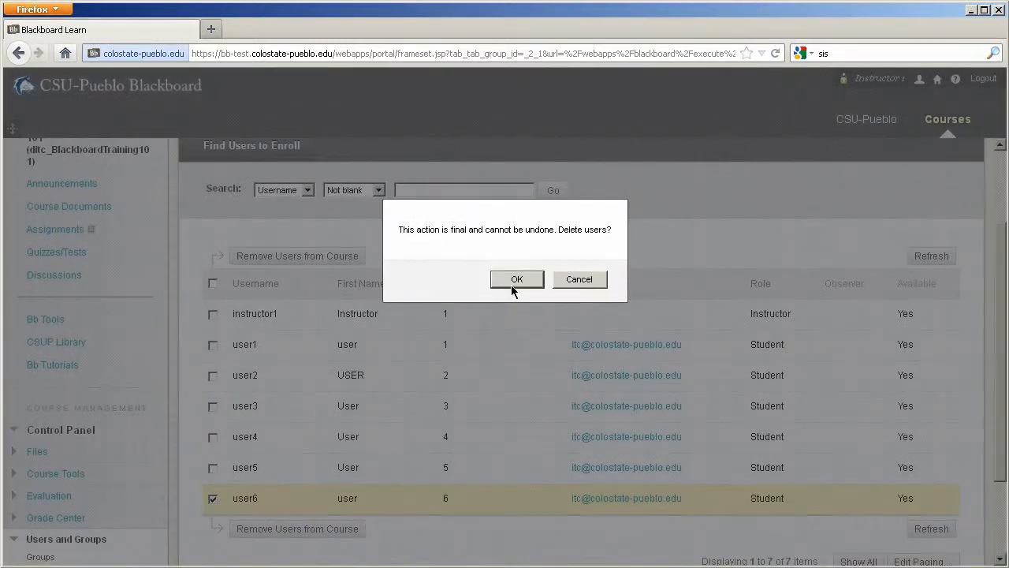
click(517, 278)
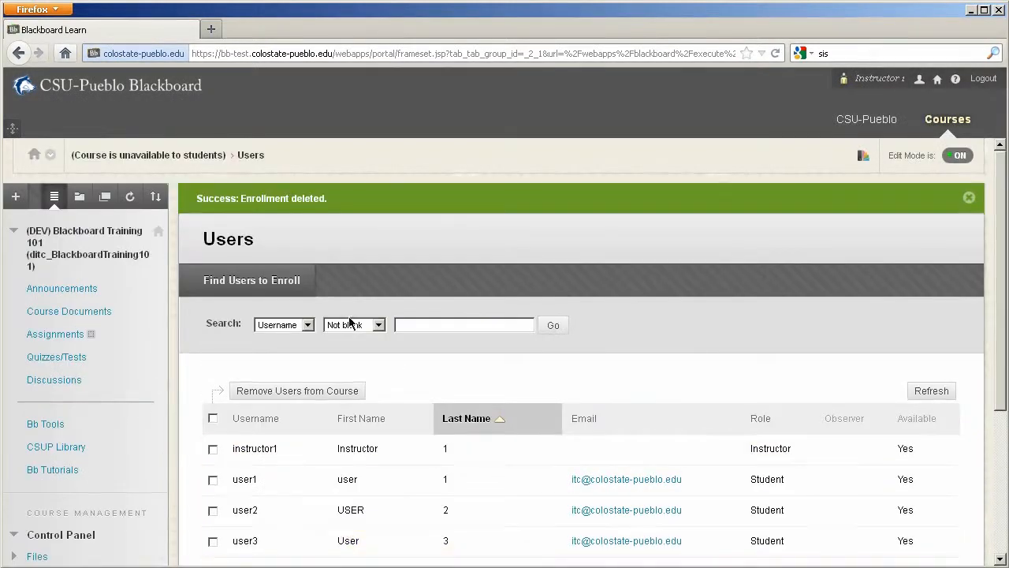